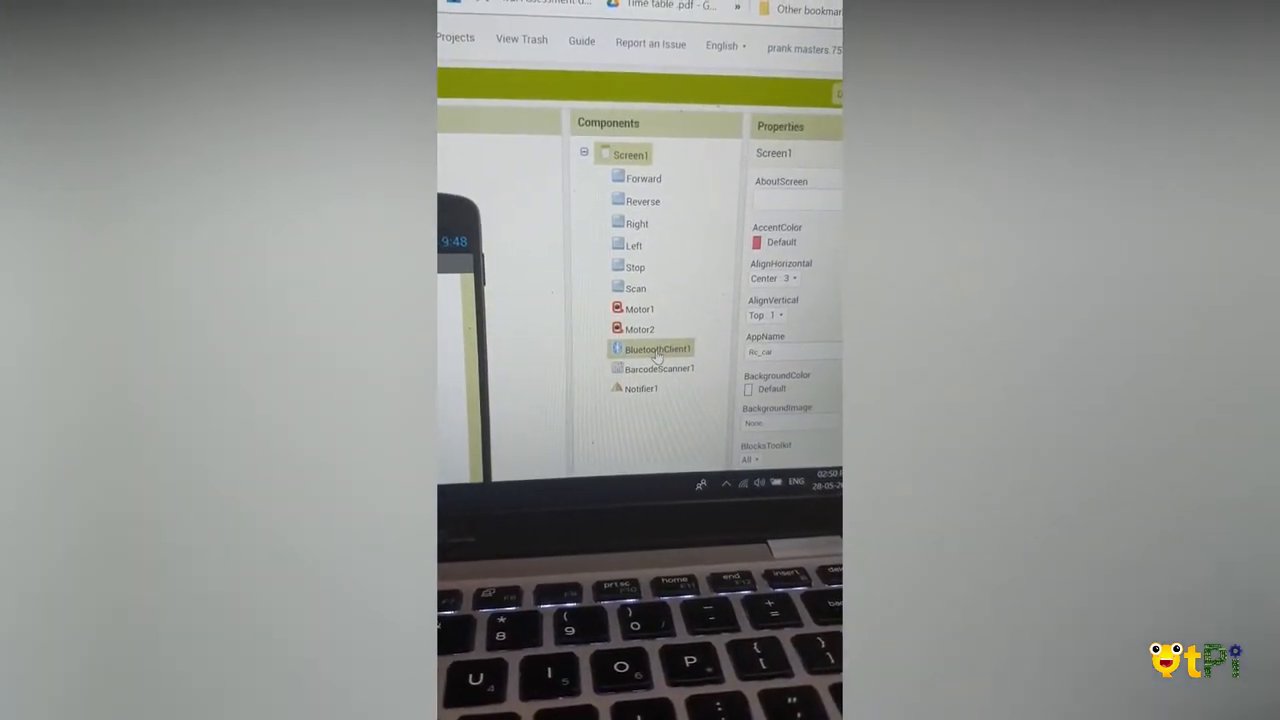
Step: Review the Components tree, then switch from the Designer to the Blocks editor
left_click(660, 372)
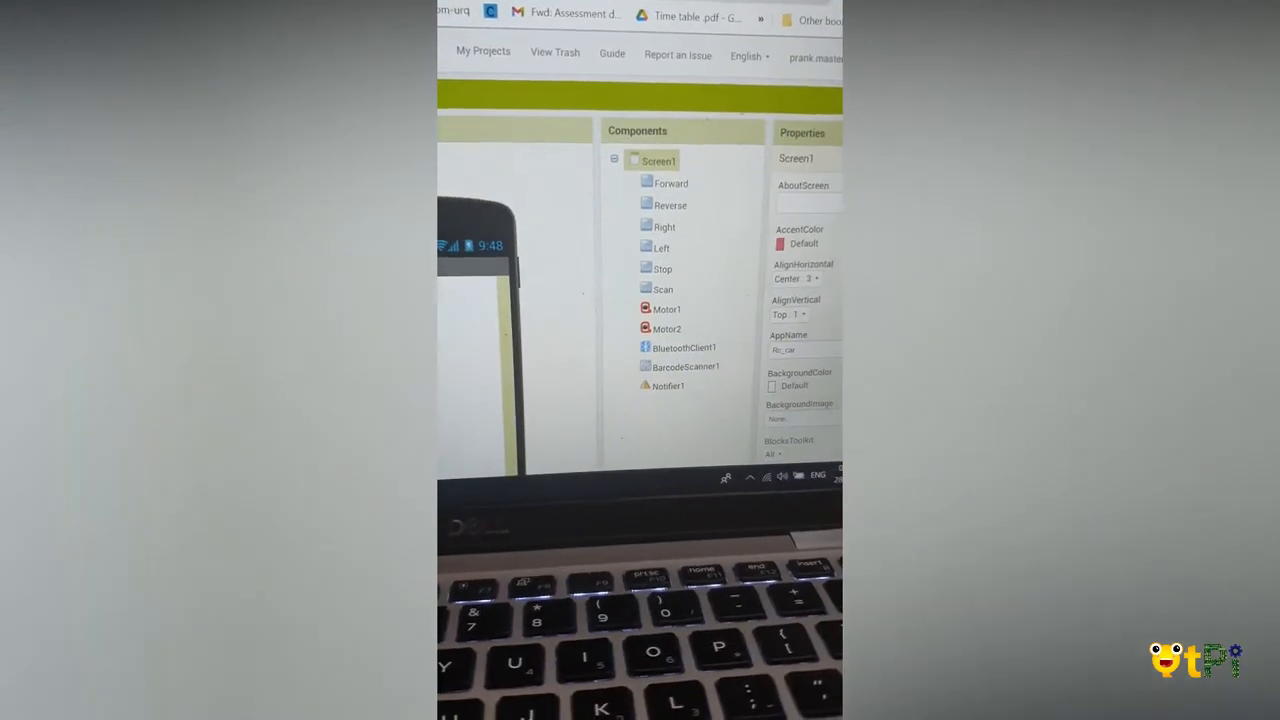
left_click(826, 116)
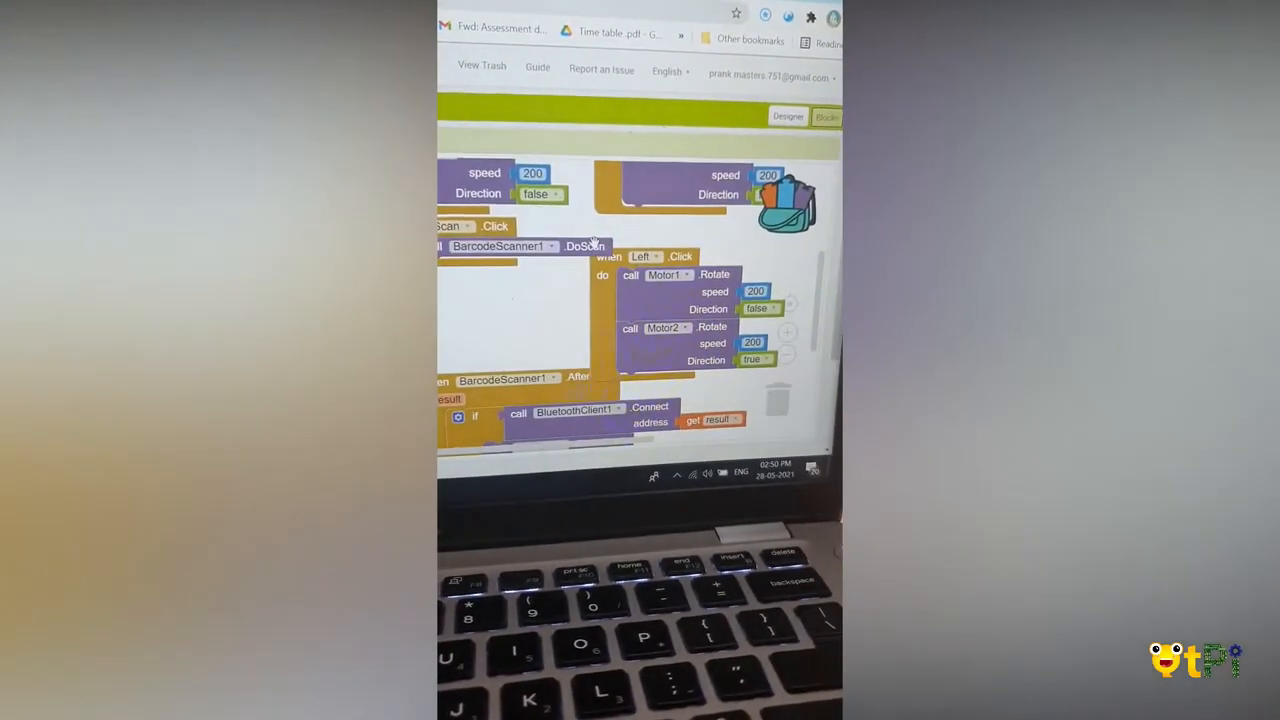